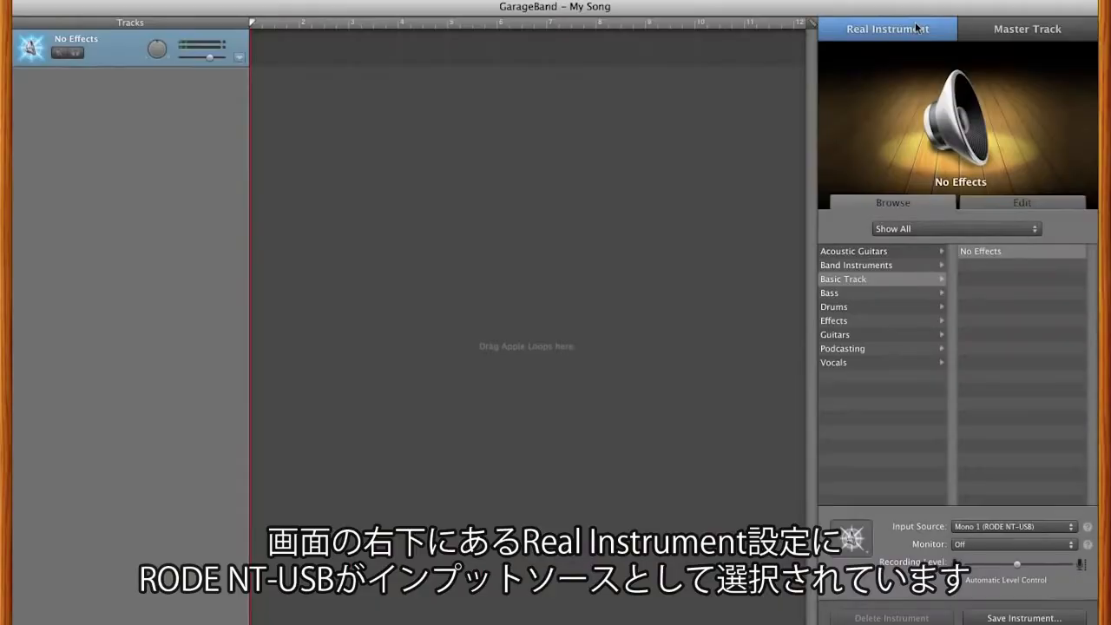
pyautogui.moveTo(959, 542)
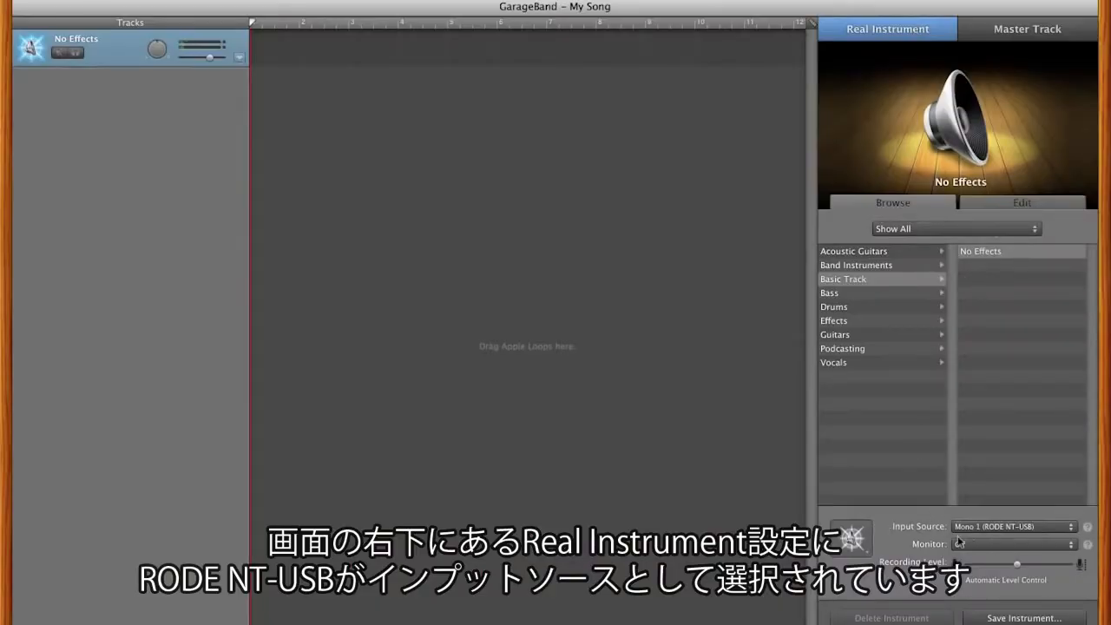
# - Keep input monitoring off and raise the RODE NT-USB recording level slider to 61%
pyautogui.click(1011, 544)
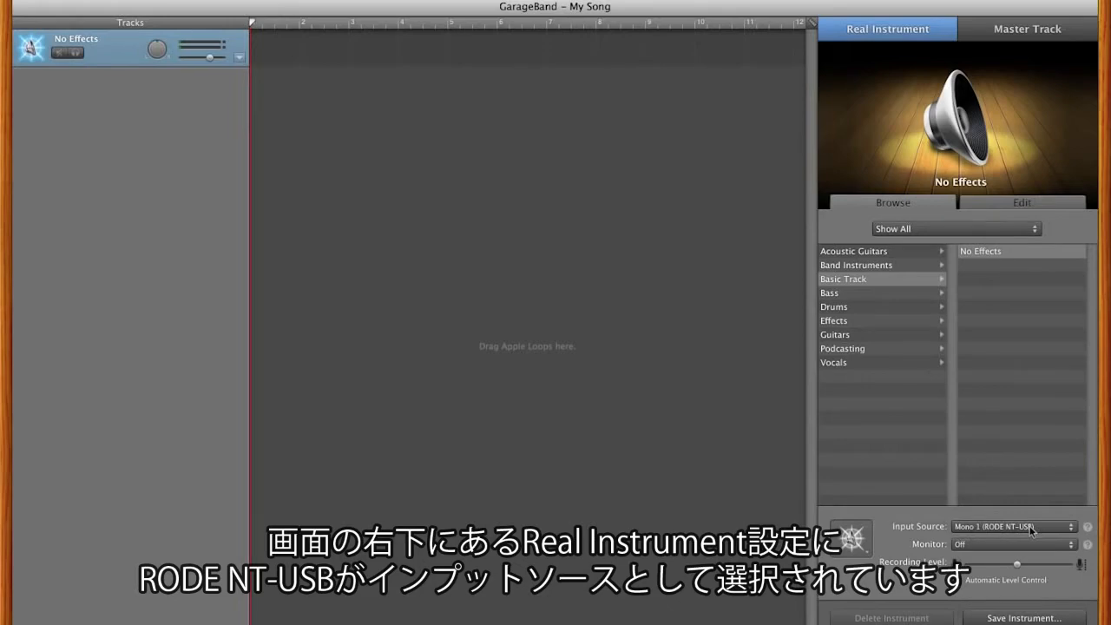
pyautogui.click(1013, 526)
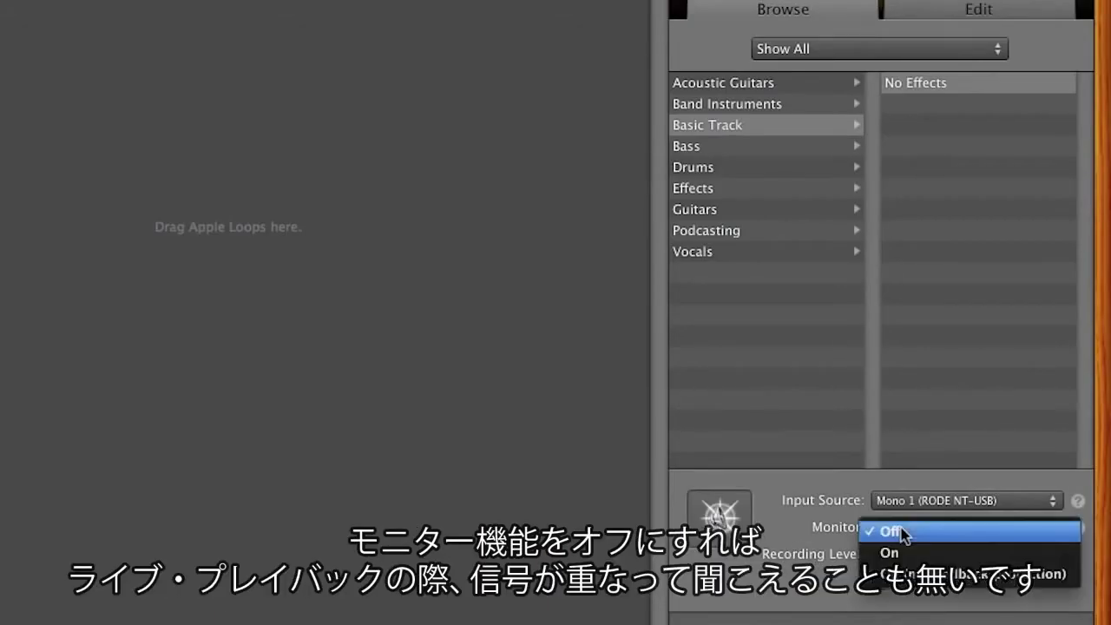
pyautogui.click(888, 530)
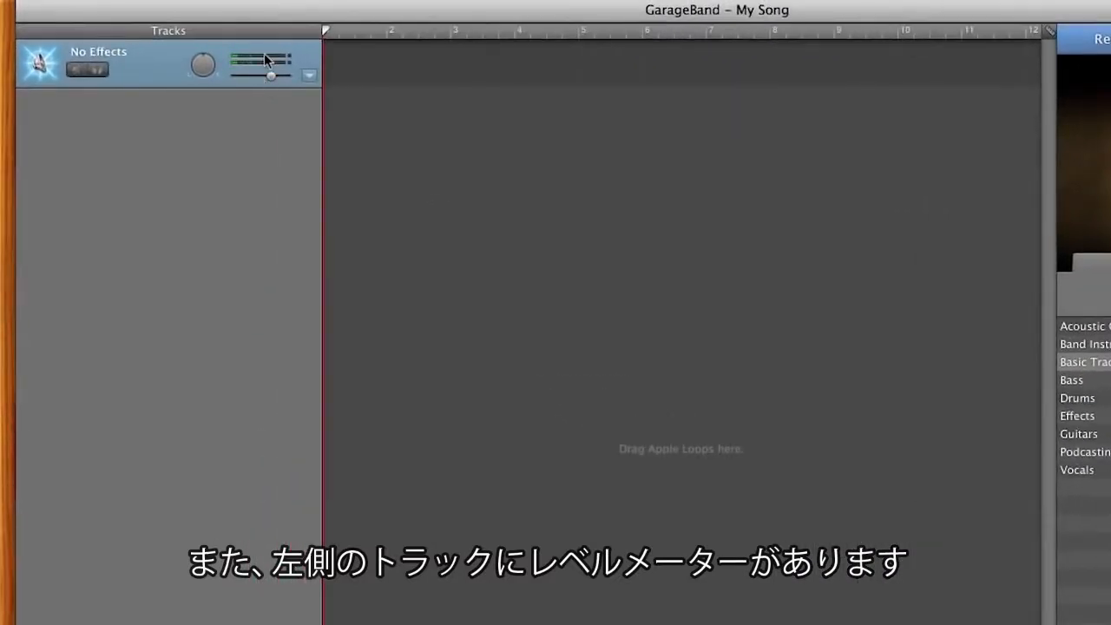
pyautogui.moveTo(261, 62)
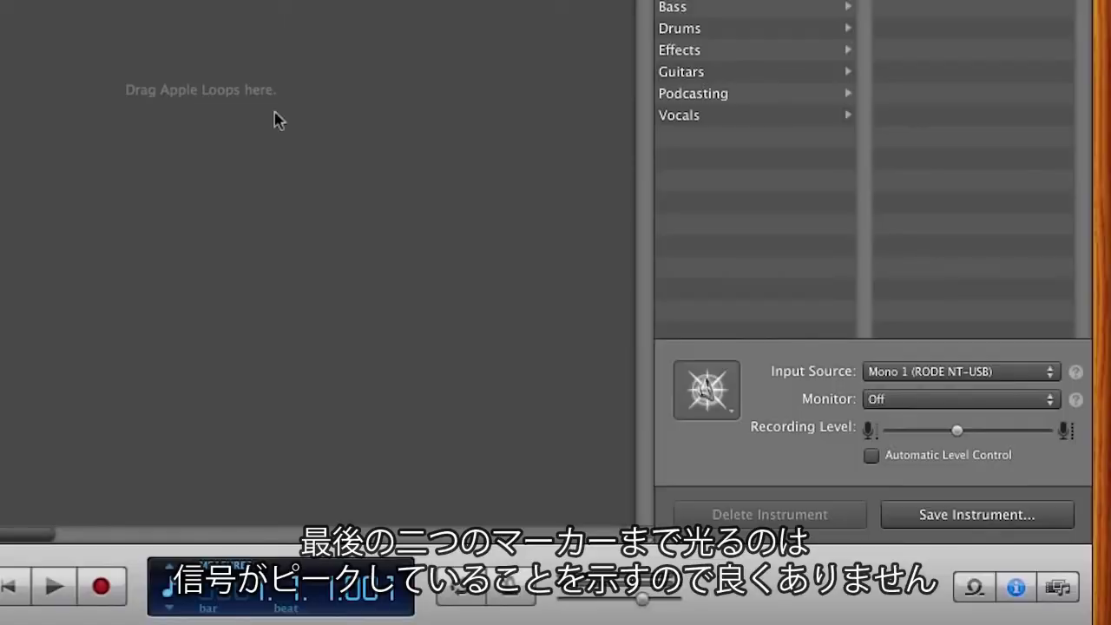
pyautogui.moveTo(958, 429); pyautogui.dragTo(985, 430)
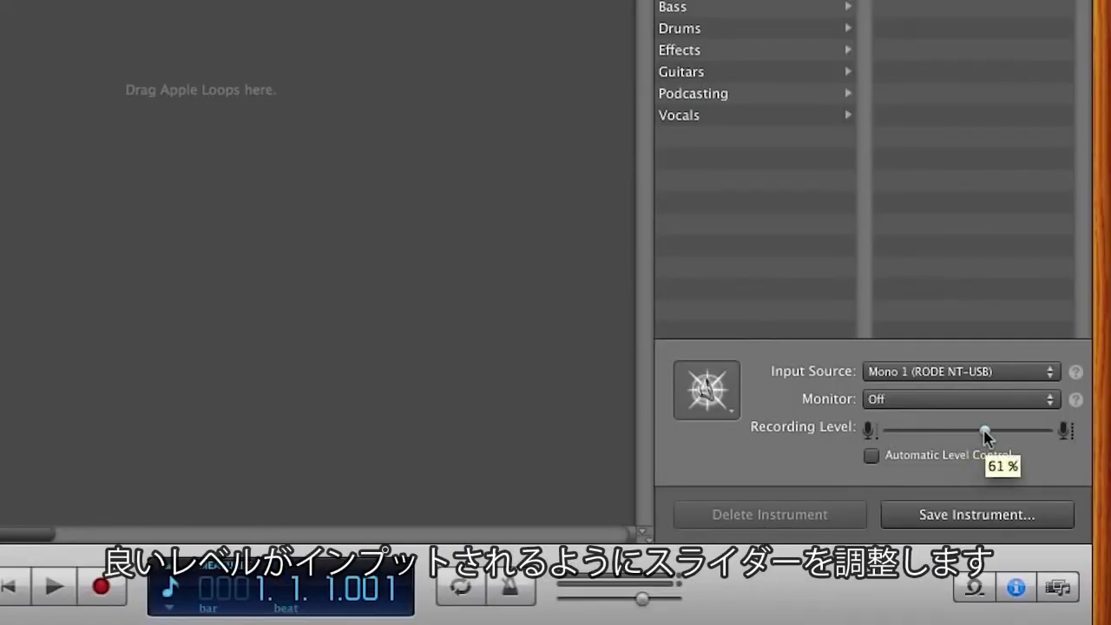